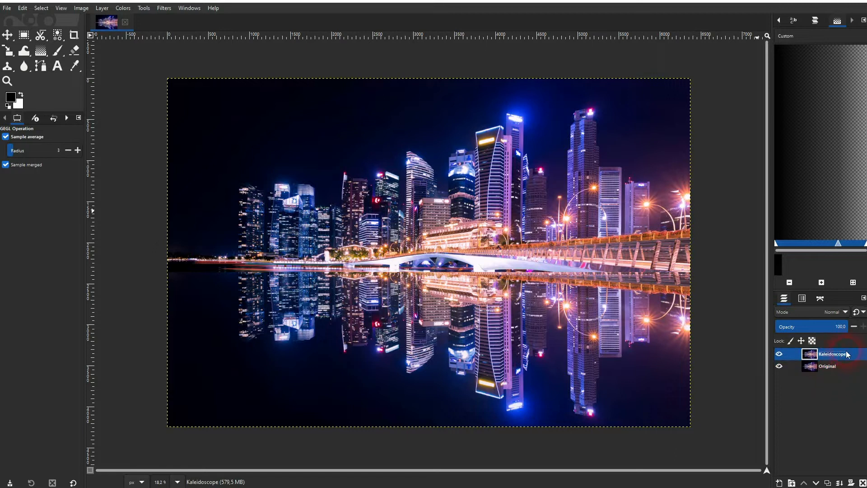
Launch the Kaleidoscope filter from Filters > Distorts on the Kaleidoscope layer.
left_click(164, 8)
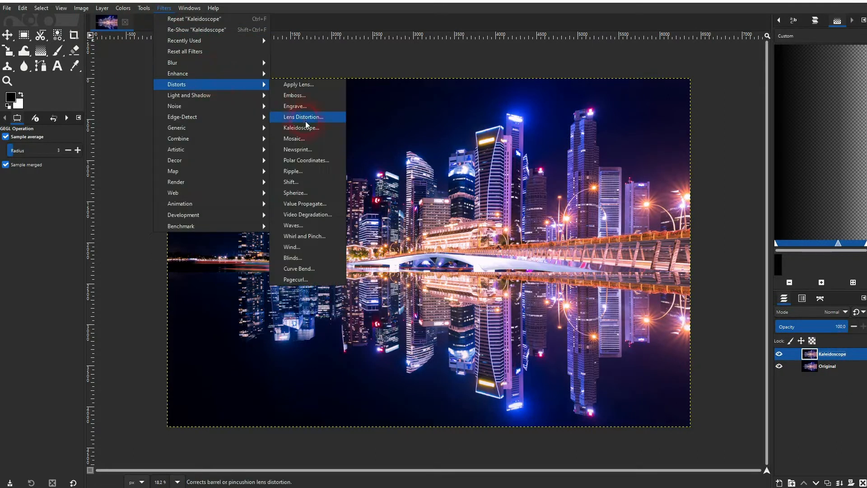
left_click(301, 127)
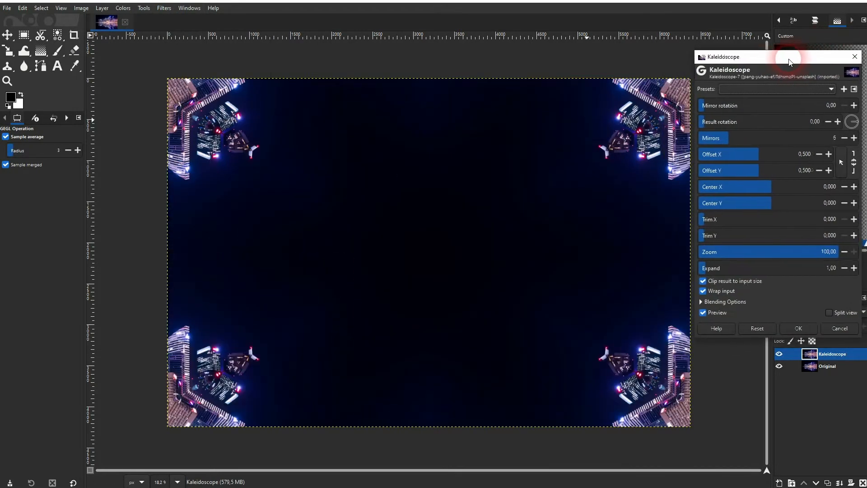
Compare preview with the original, then shift the centre to X 0.544, Y -0.859.
left_click(703, 312)
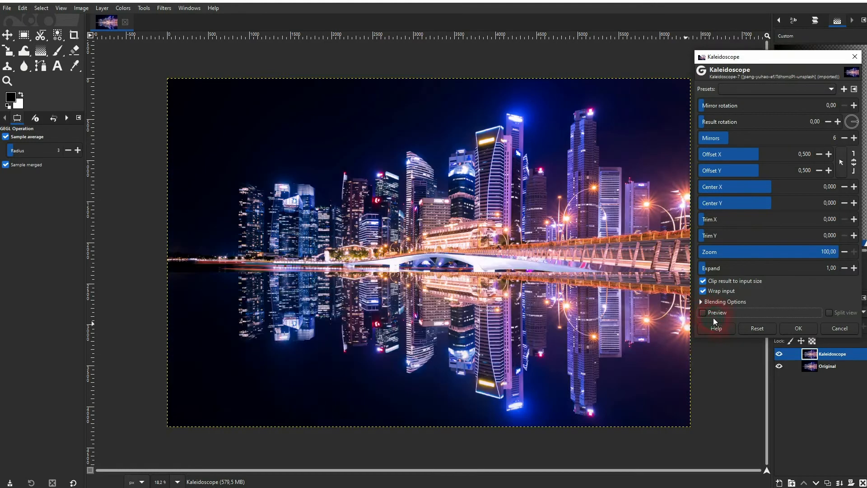
left_click(704, 313)
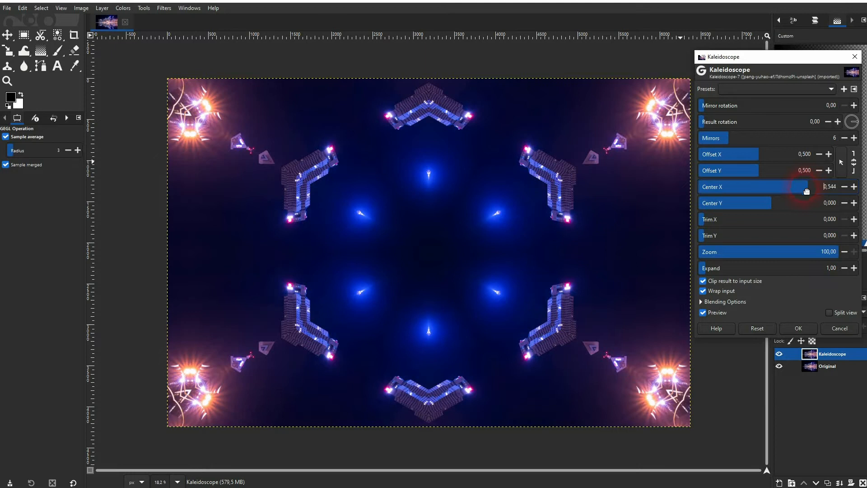
left_click_drag(802, 203, 713, 203)
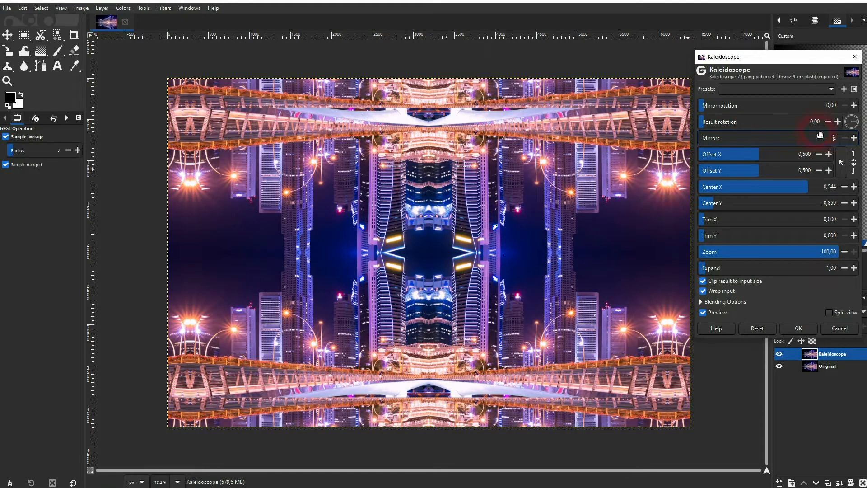
Use 4 mirrors with mirror rotation 35.03 and result rotation 112.67.
left_click(853, 138)
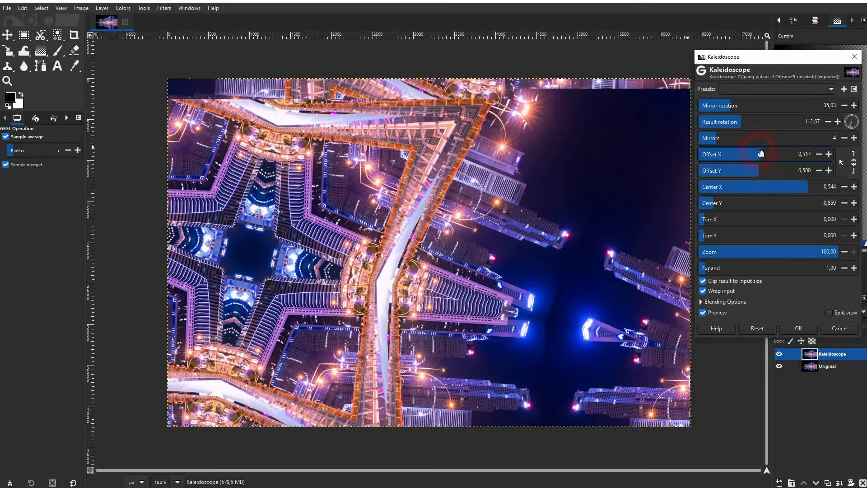
Adjust Offset X and bring it back to exactly 0.500 for a centred star.
left_click_drag(752, 153, 791, 159)
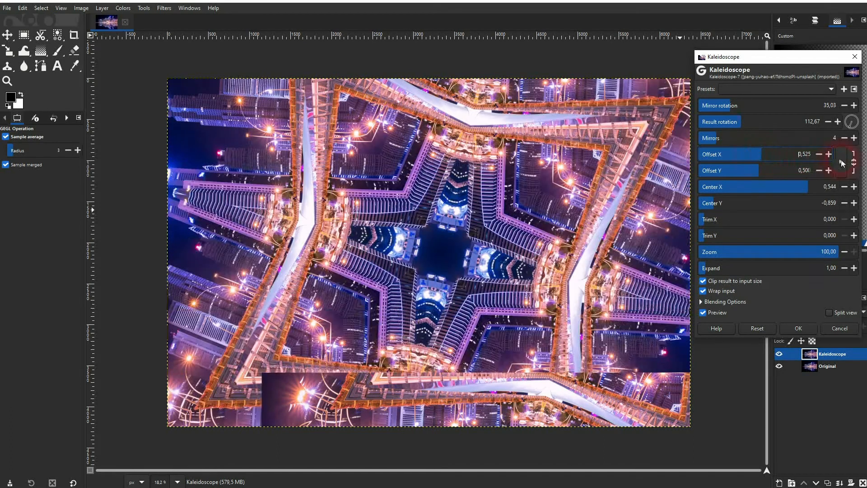
left_click(818, 154)
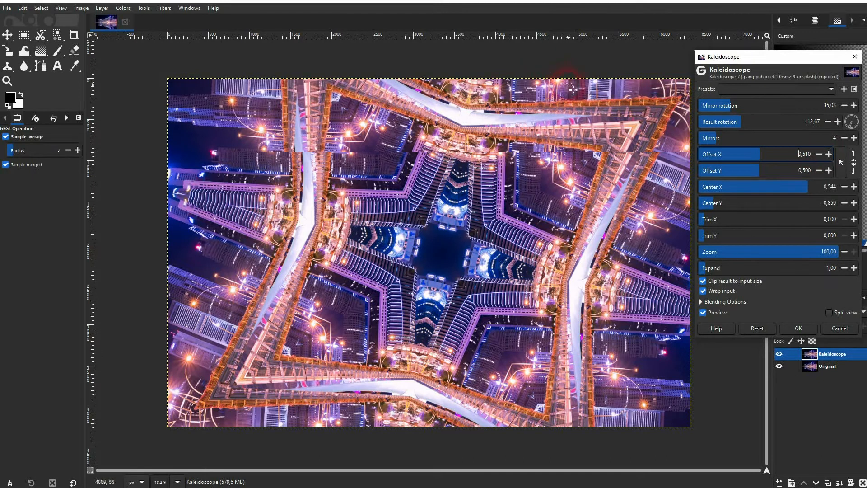
left_click(828, 154)
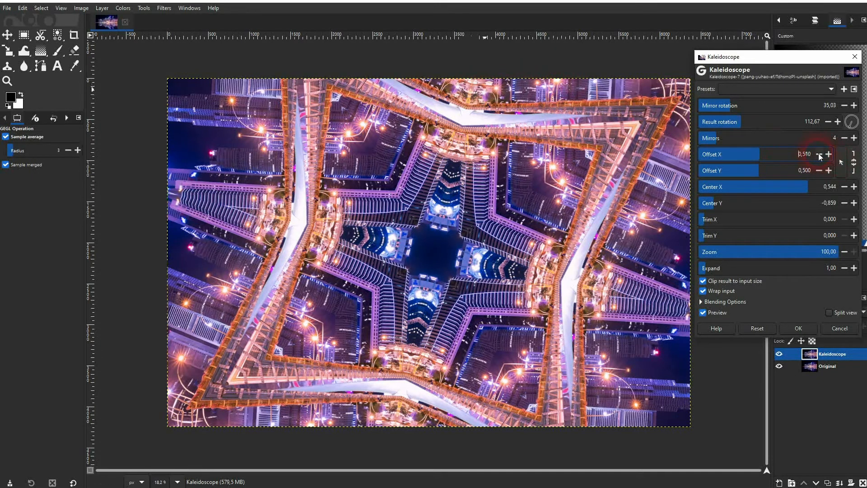
left_click(821, 153)
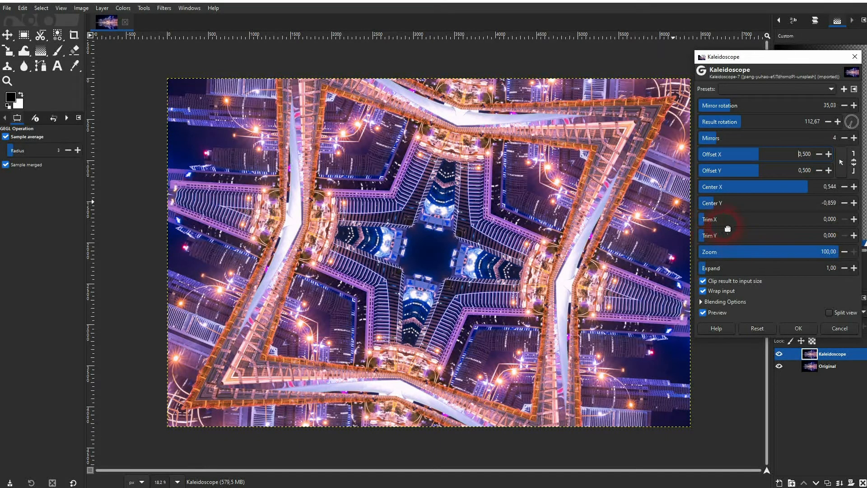
Set Trim X to 0.161 and Trim Y to 0.042, tiling the pattern into fragments.
left_click_drag(713, 218, 746, 219)
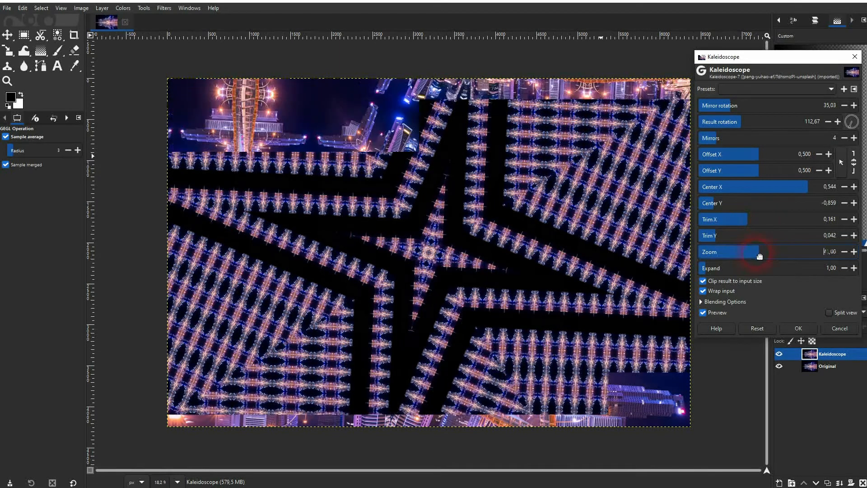
Try several zoom values, return Zoom to 100, then raise the Expand factor.
left_click_drag(750, 252, 779, 256)
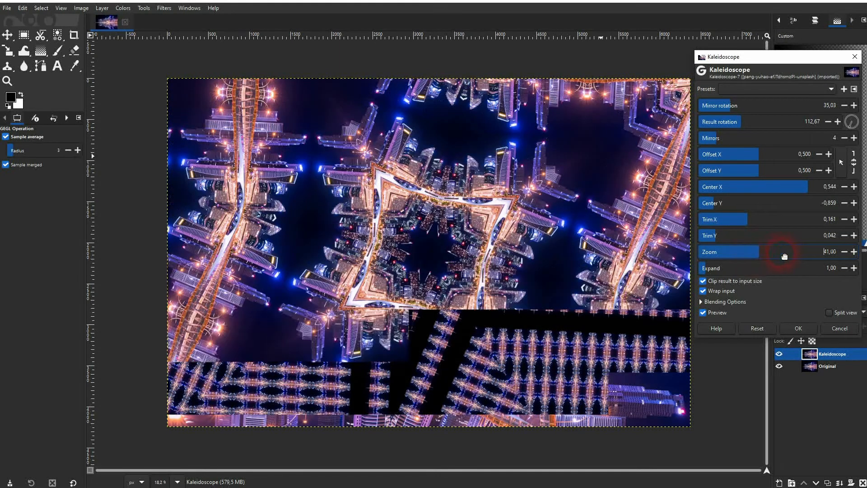
left_click_drag(773, 255, 791, 255)
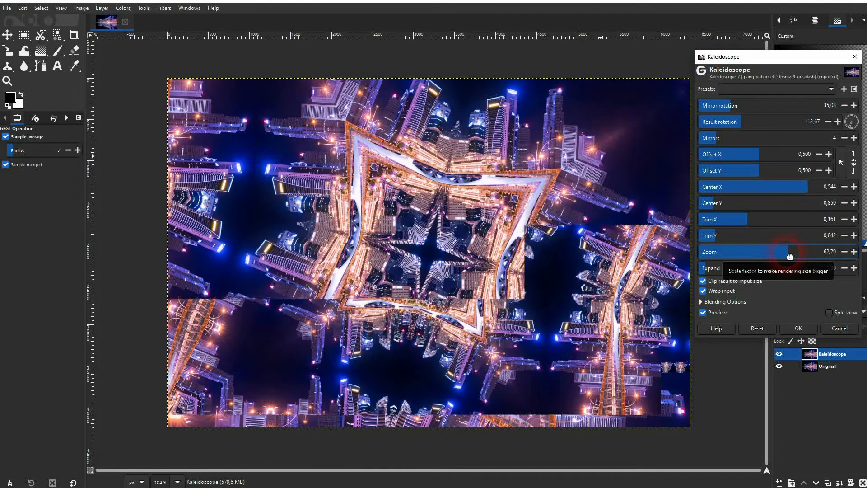
left_click_drag(790, 255, 807, 256)
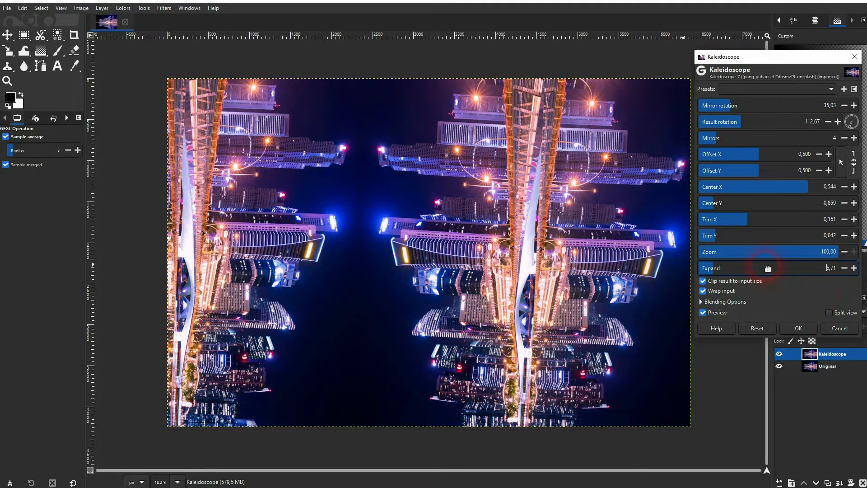
left_click_drag(747, 267, 769, 267)
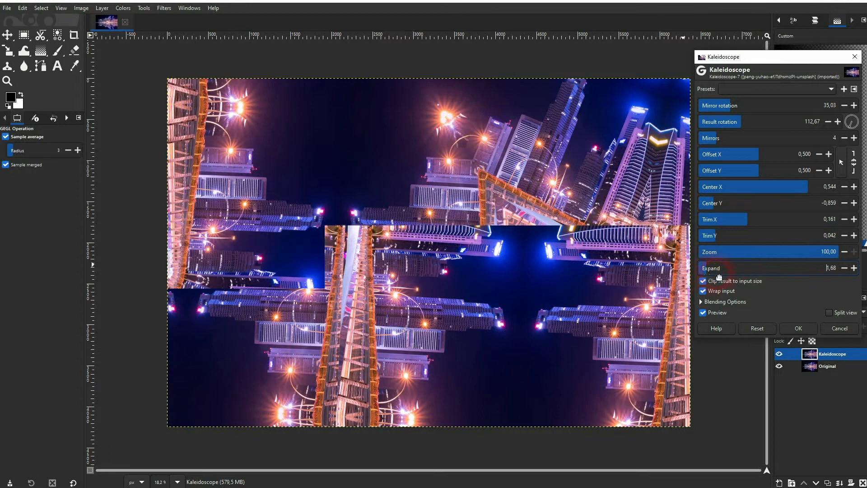
Bring the Expand factor back to 1.00 so the star fills the canvas.
left_click(845, 268)
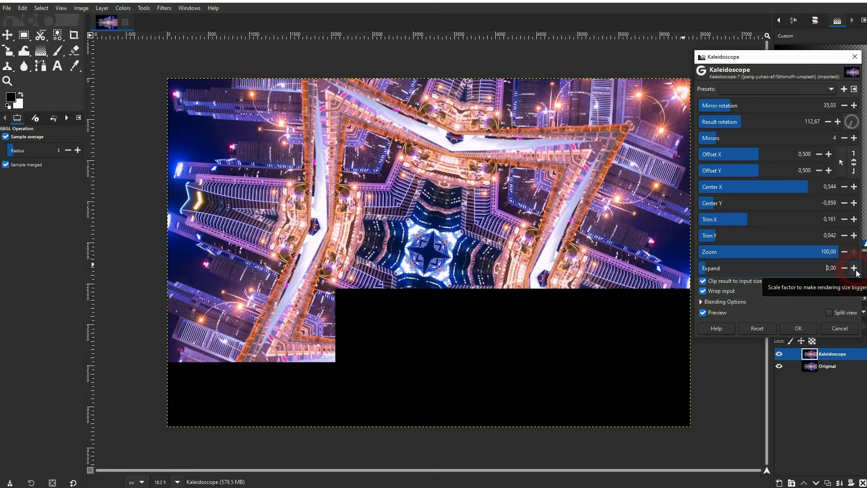
left_click(855, 267)
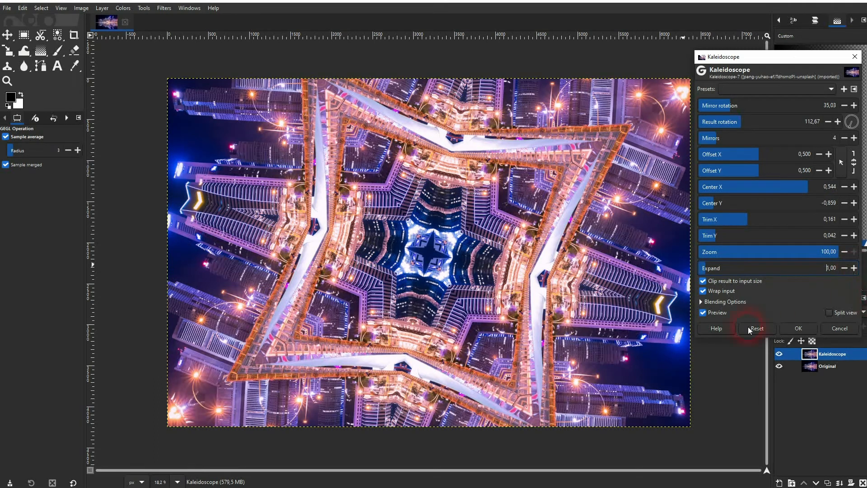
Apply the kaleidoscope with OK and toggle the Original layer's visibility.
left_click(797, 328)
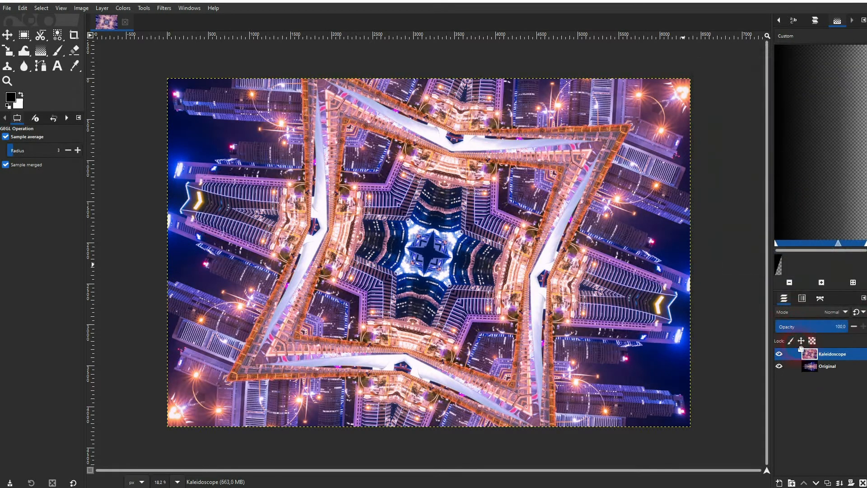
left_click(779, 354)
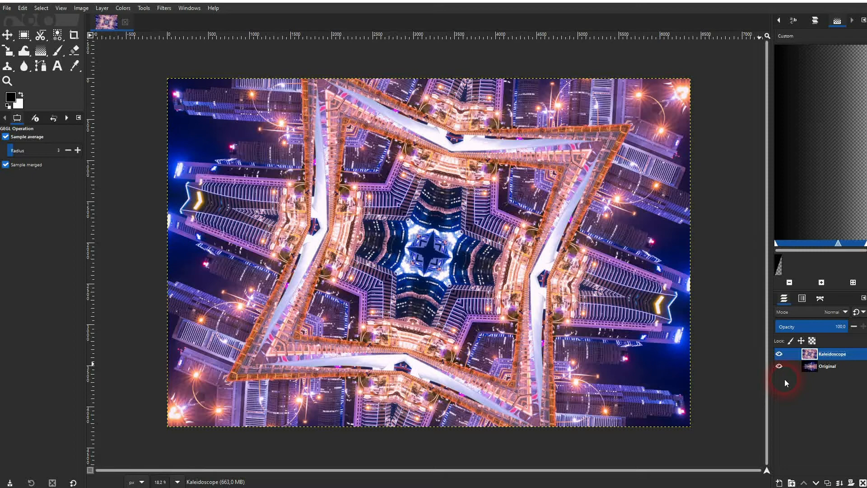
left_click(778, 365)
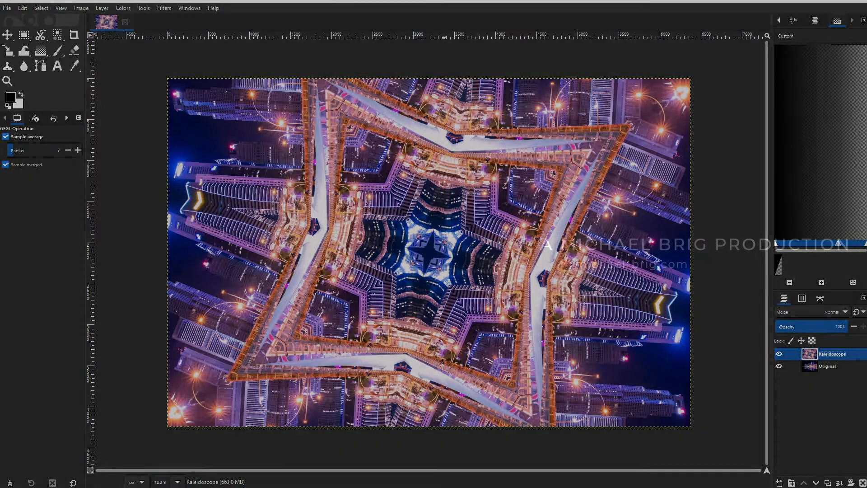